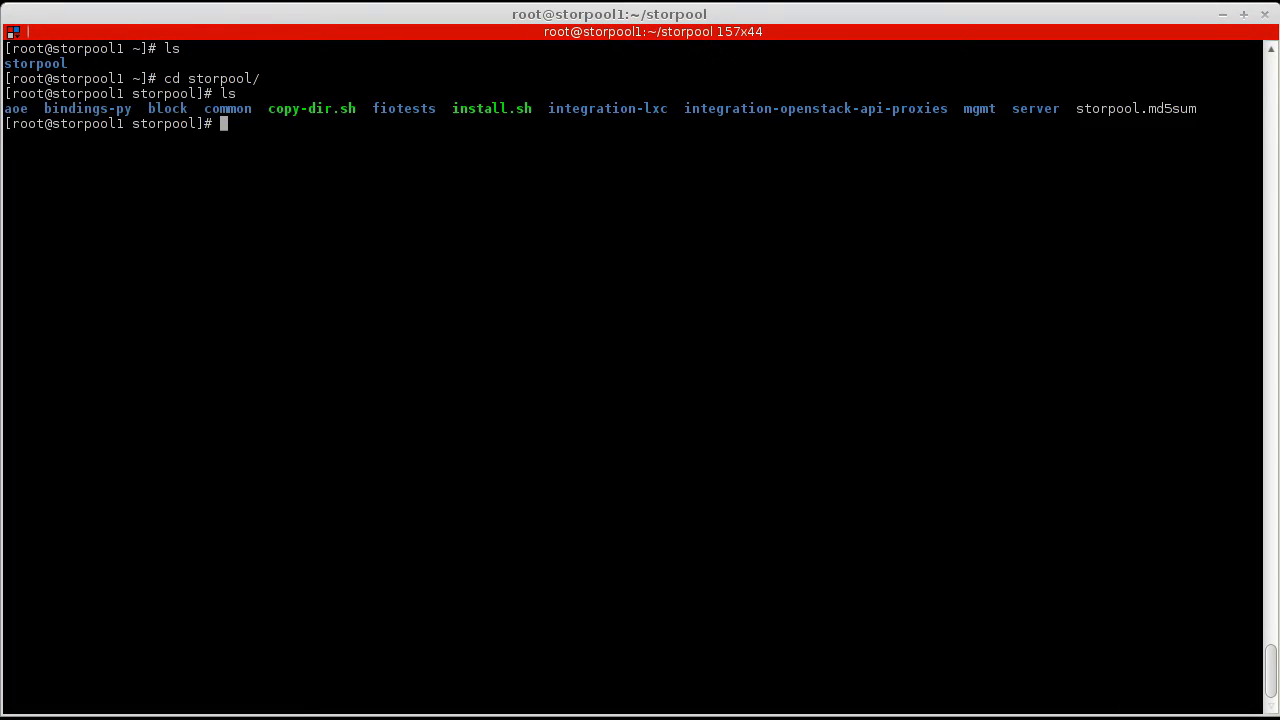
Run ./install.sh in ~/storpool to copy StorPool into the system, then clear the screen.
{"action": "type", "text": "./install.sh"}
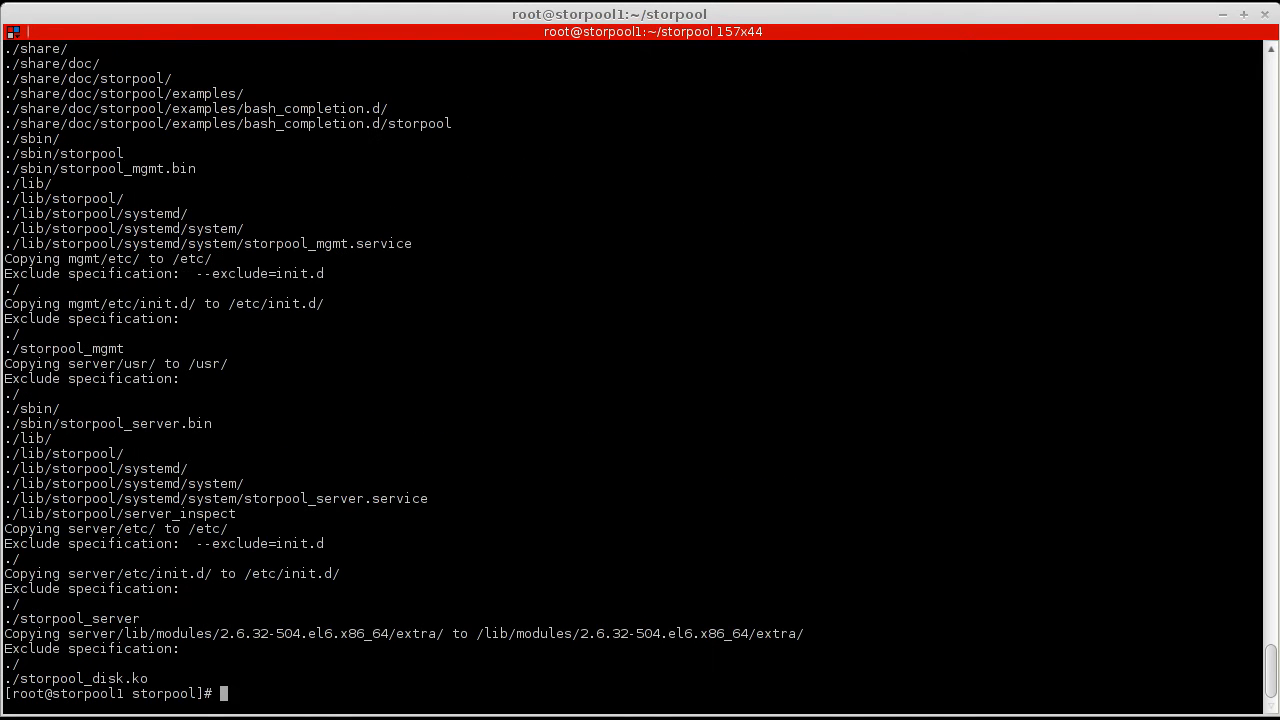
{"action": "type", "text": "cle"}
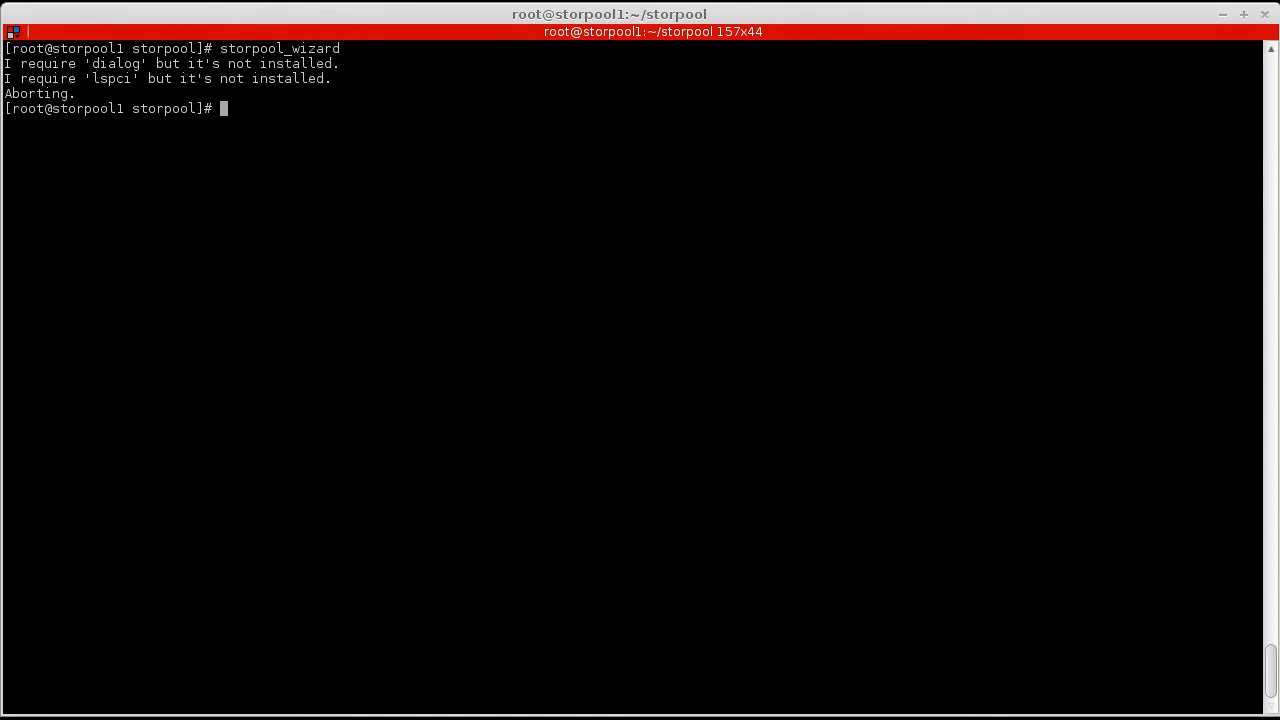
Start the wizard's node check and yum install epel-release plus the missing packages it reports.
{"action": "type", "text": "yum install"}
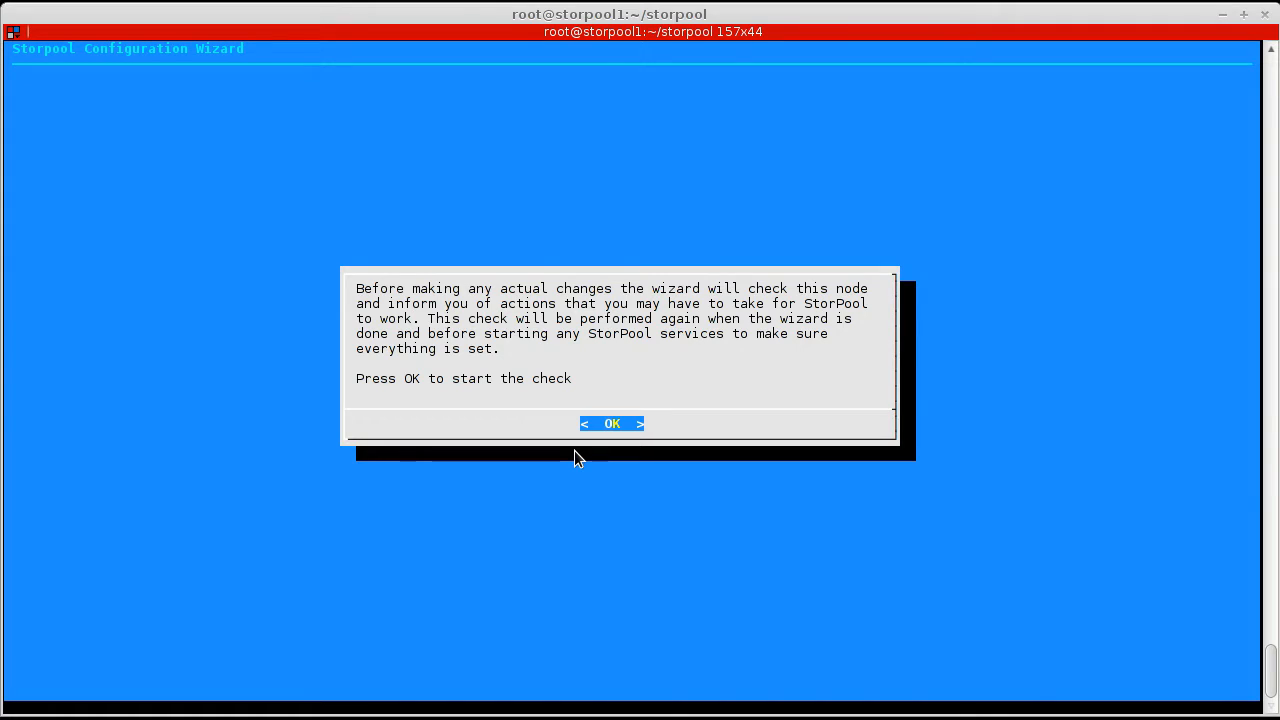
{"action": "left_click", "coordinate": [611, 423]}
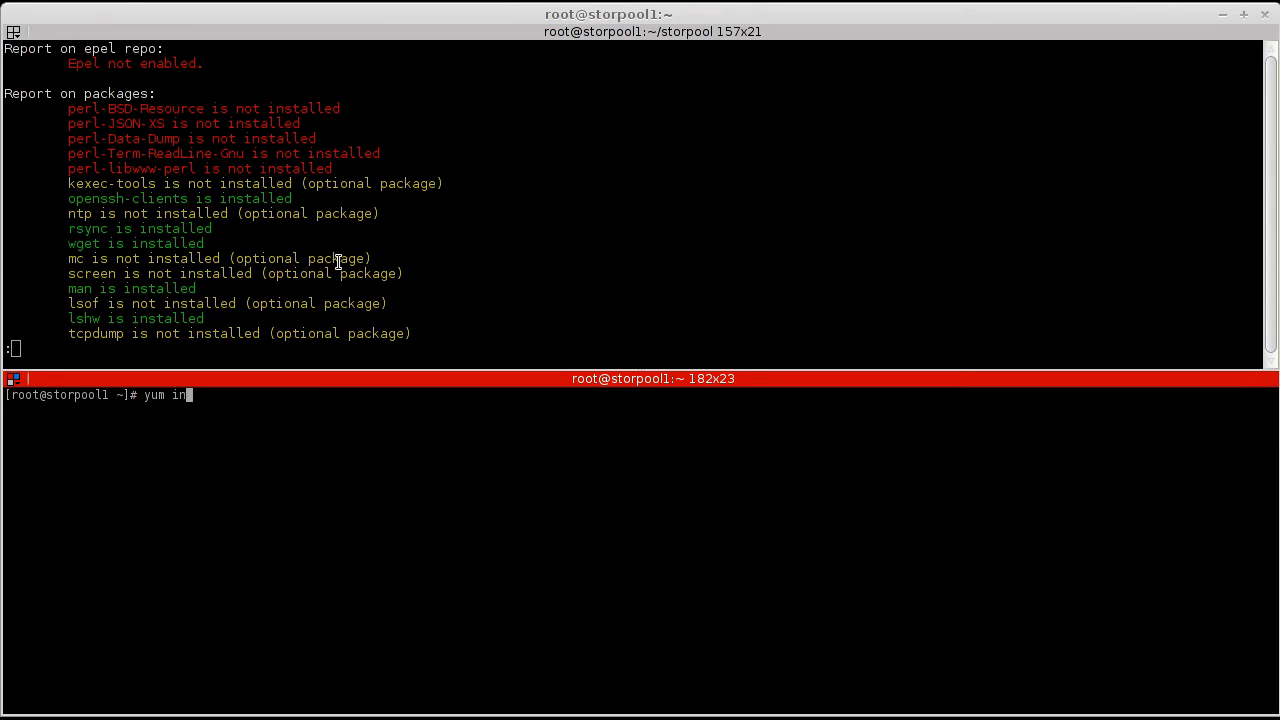
{"action": "type", "text": "stall epel-re"}
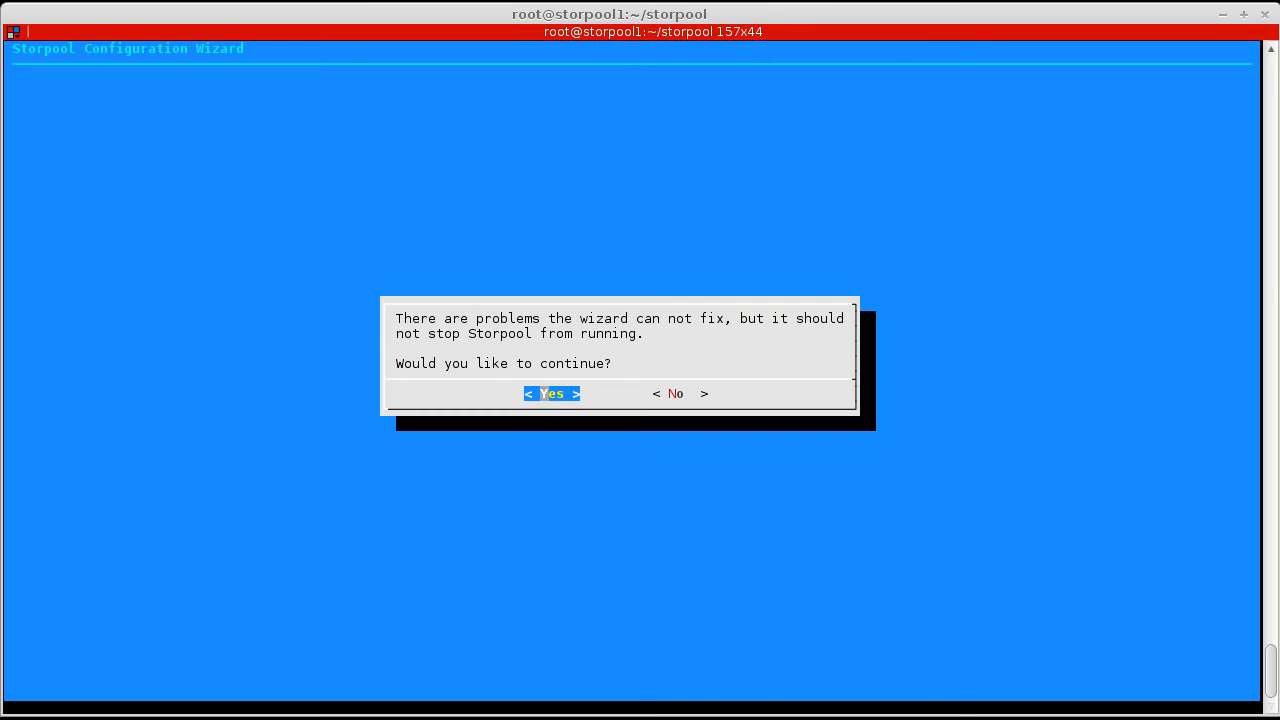
Continue despite unfixable problems and approve setting SELINUX=disabled with update-grub.
{"action": "left_click", "coordinate": [551, 393]}
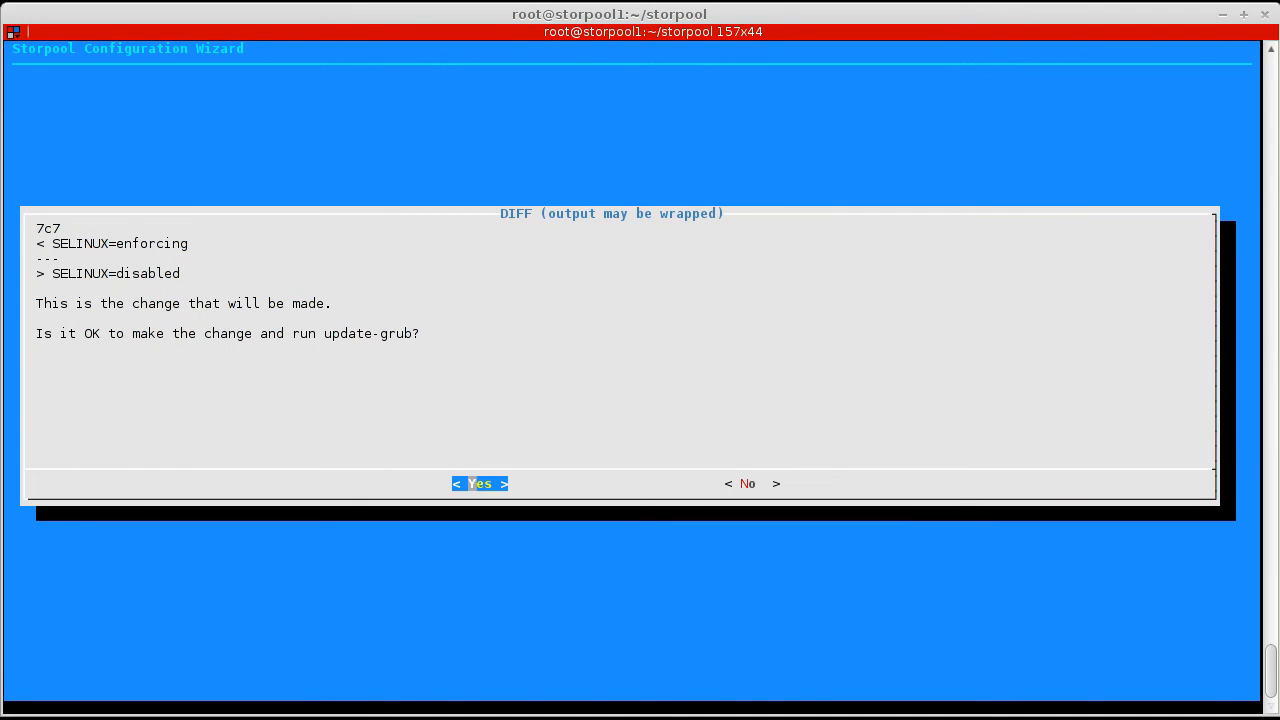
{"action": "left_click", "coordinate": [480, 483]}
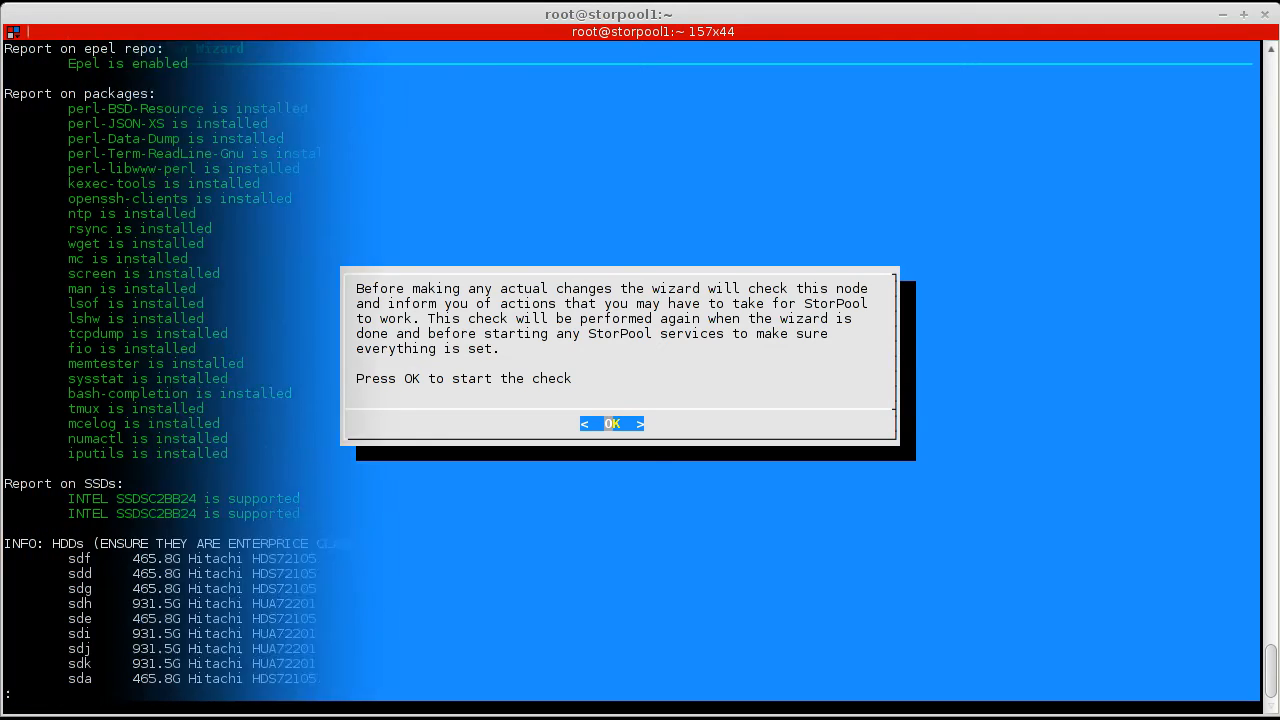
Rerun the node check, review the updated report, and continue to the cluster menu.
{"action": "left_click", "coordinate": [612, 423]}
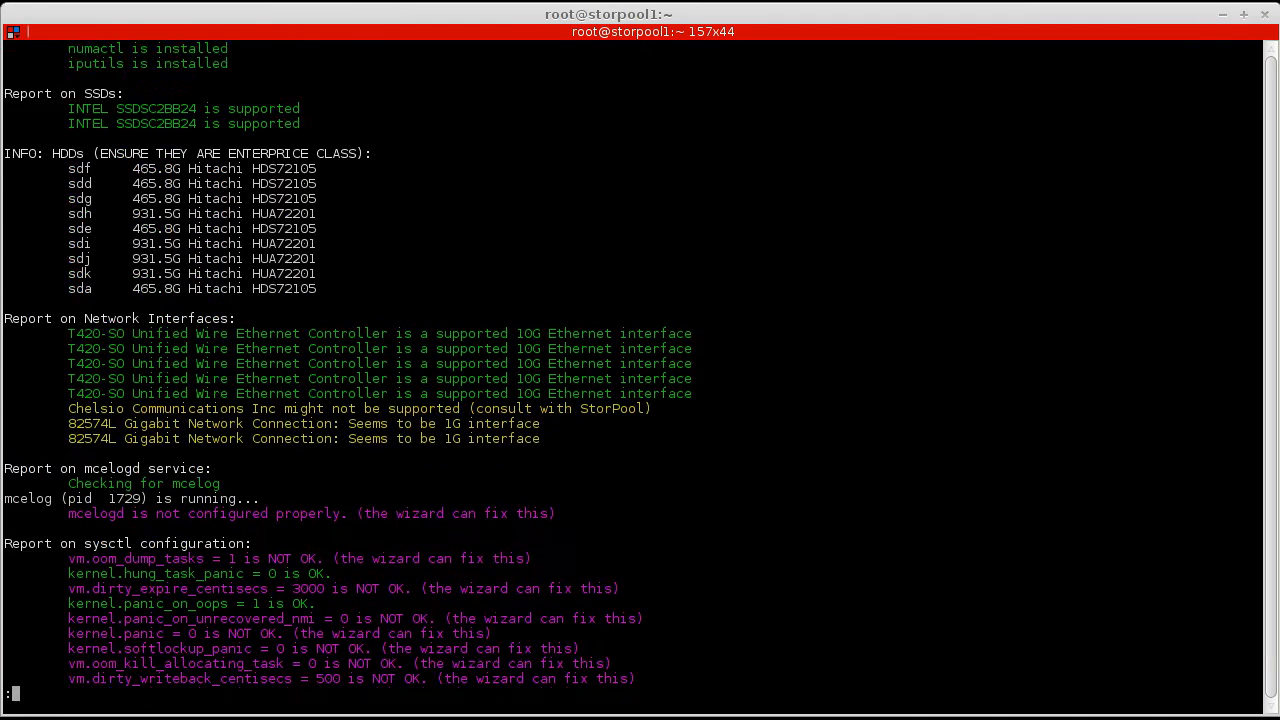
{"action": "scroll", "scroll_direction": "down", "scroll_amount": 3}
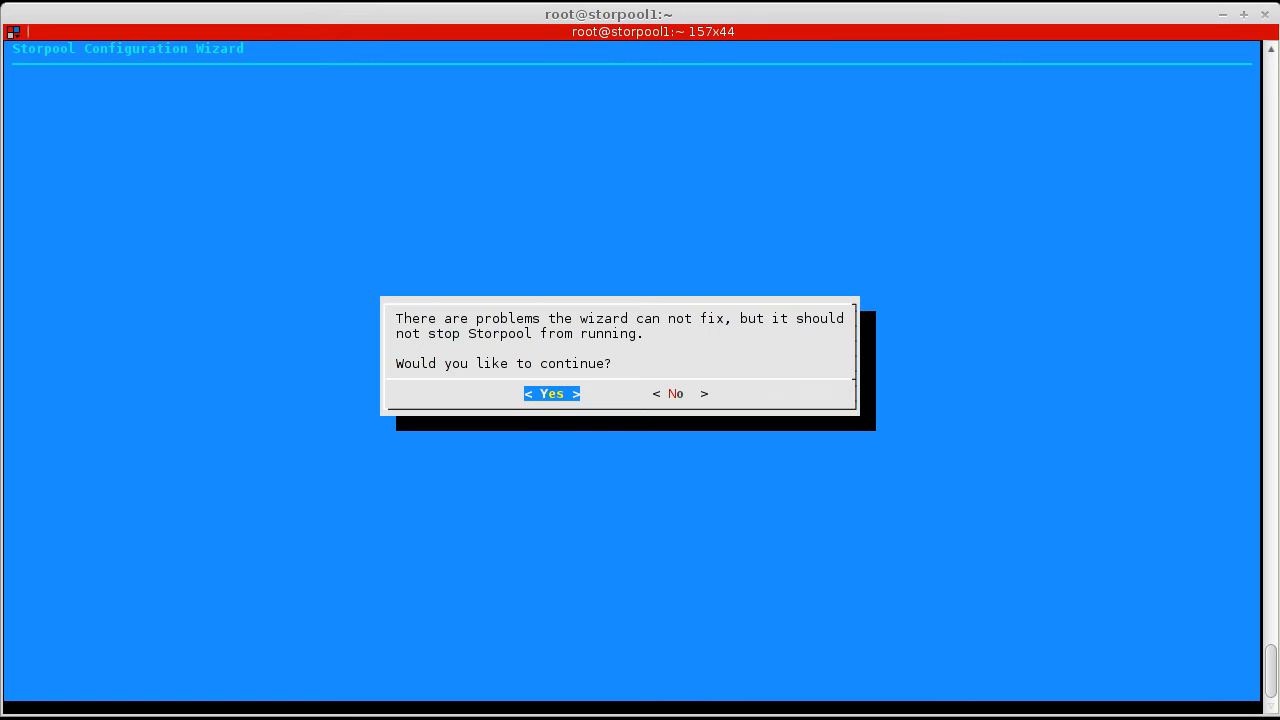
{"action": "left_click", "coordinate": [551, 393]}
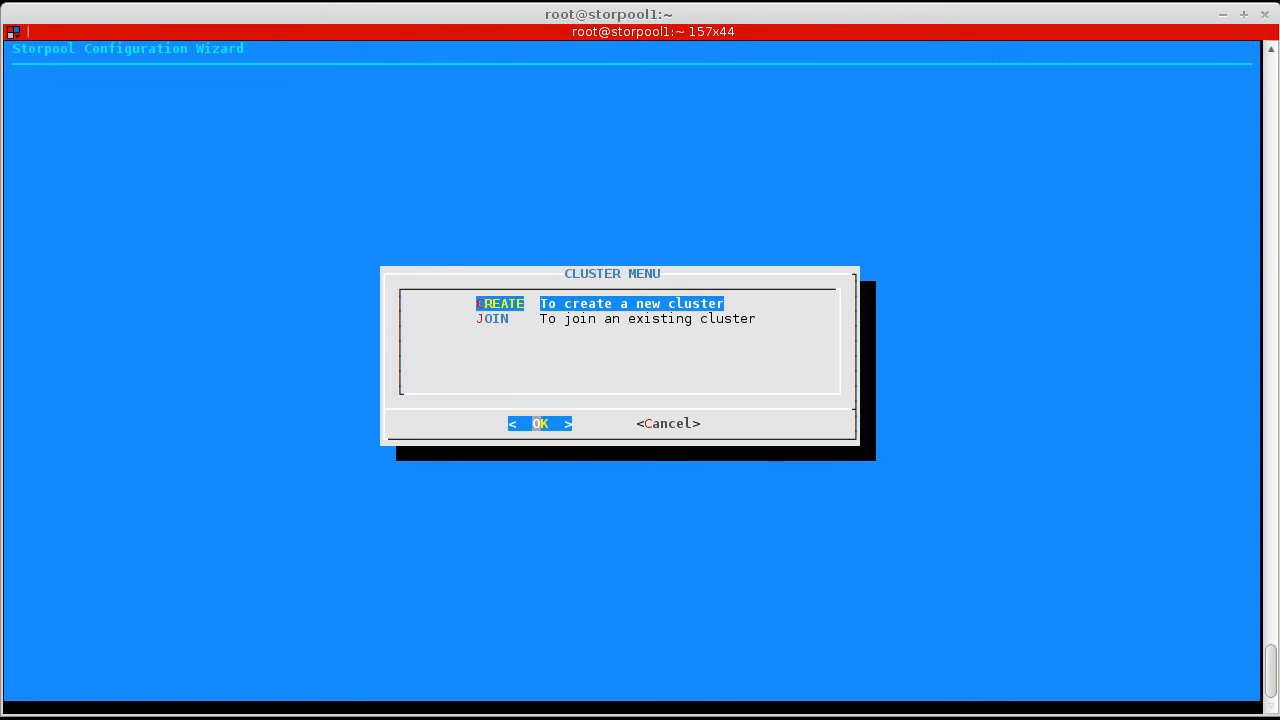
Create a new cluster with management IP 10.1.5.x and eth6/eth5 as StorPool interfaces.
{"action": "left_click", "coordinate": [540, 423]}
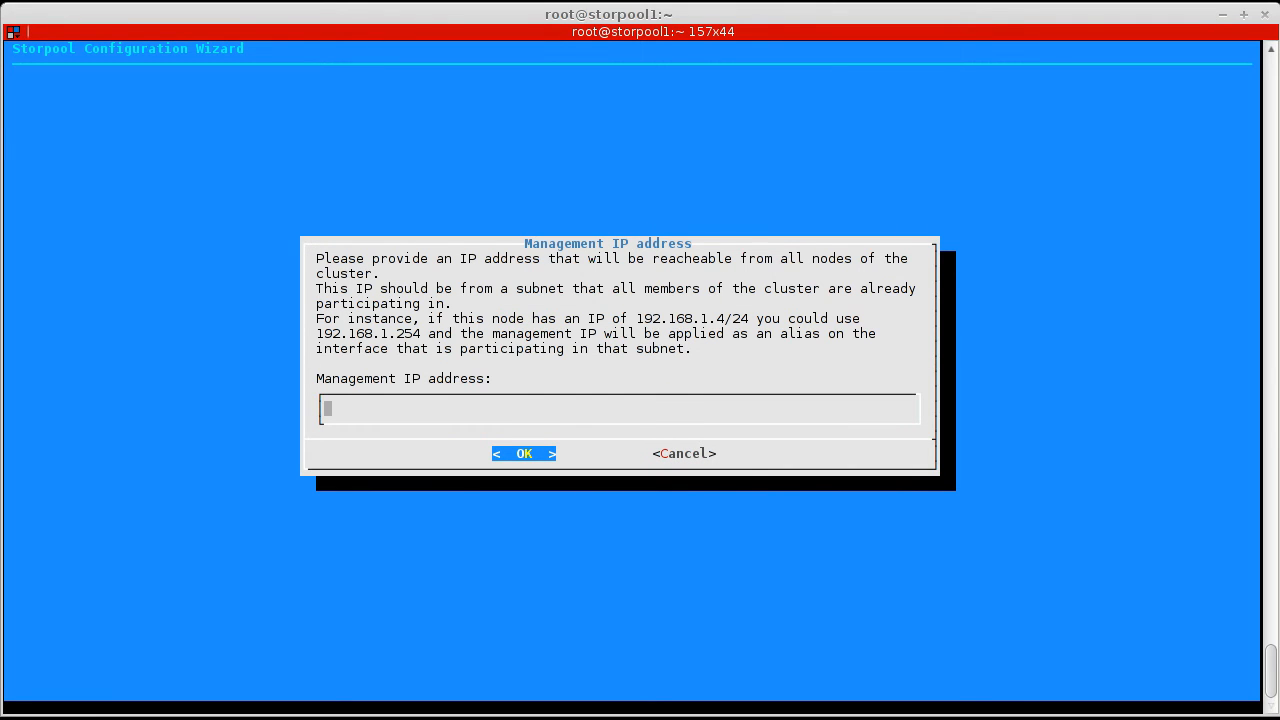
{"action": "type", "text": "10.1.5."}
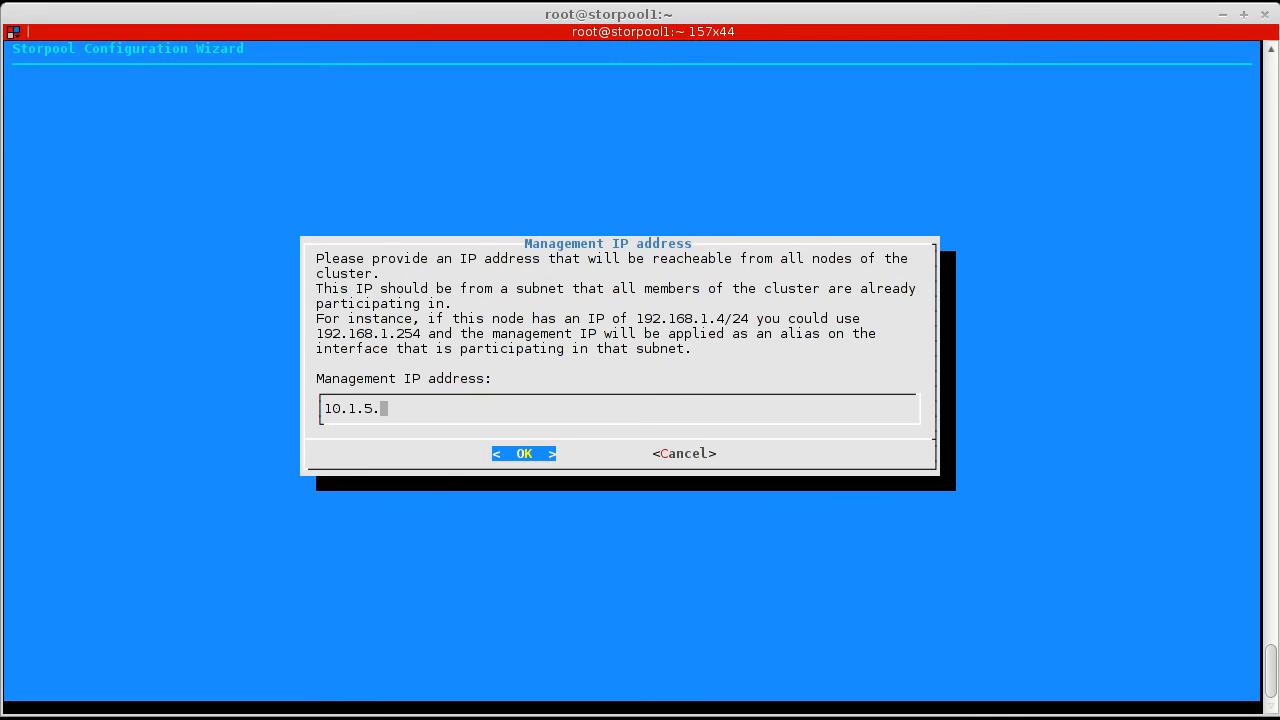
{"action": "left_click", "coordinate": [524, 453]}
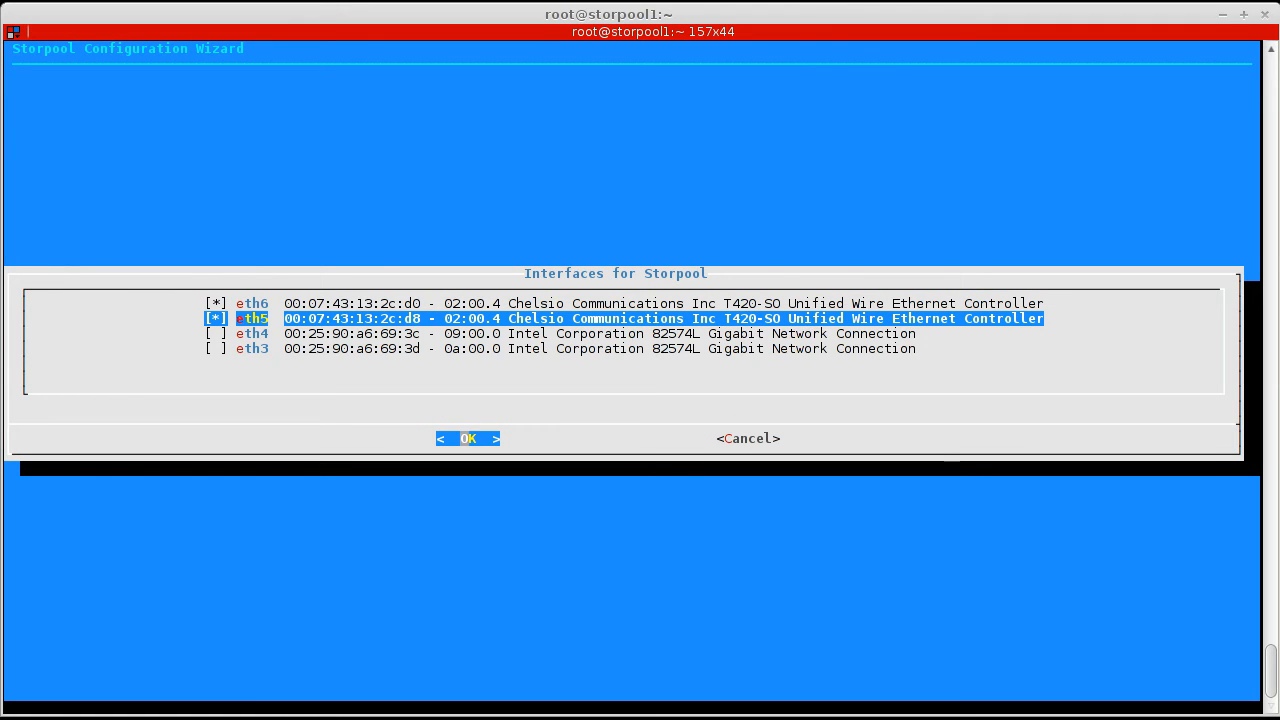
{"action": "left_click", "coordinate": [468, 438]}
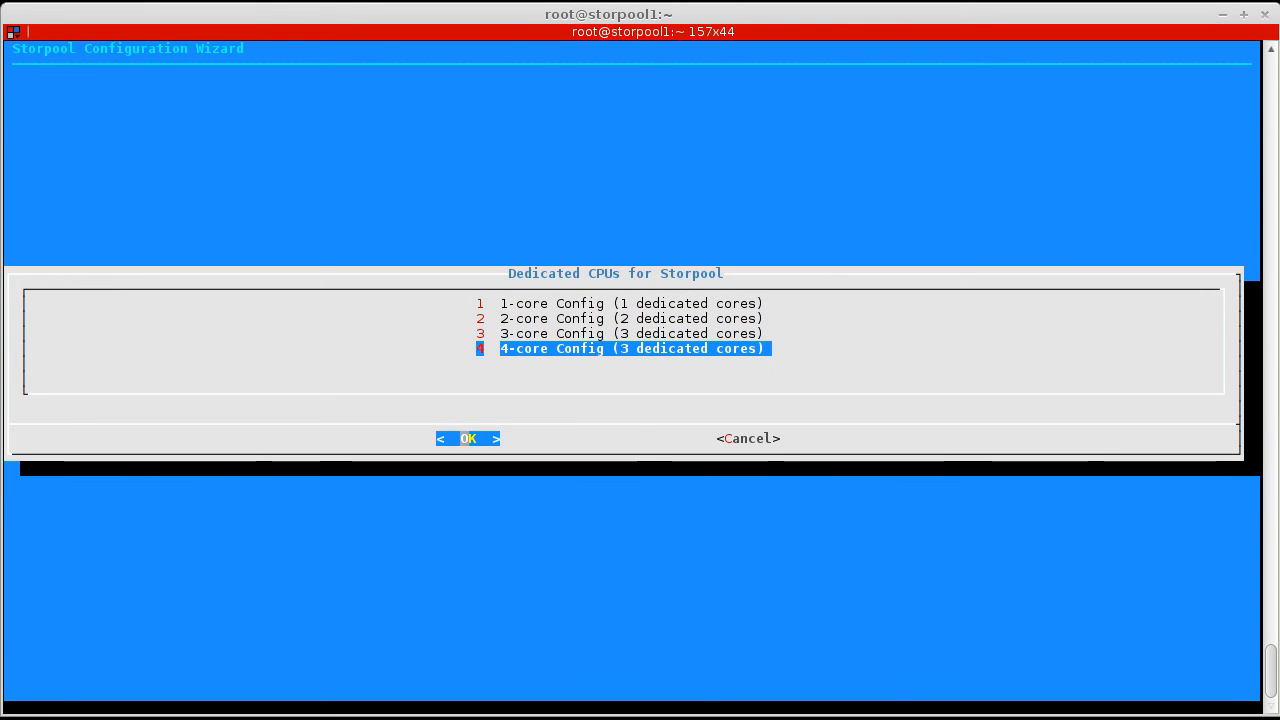
Choose the 4-core CPU config, confirm the data disks, and acknowledge the ssh-key advice.
{"action": "left_click", "coordinate": [468, 438]}
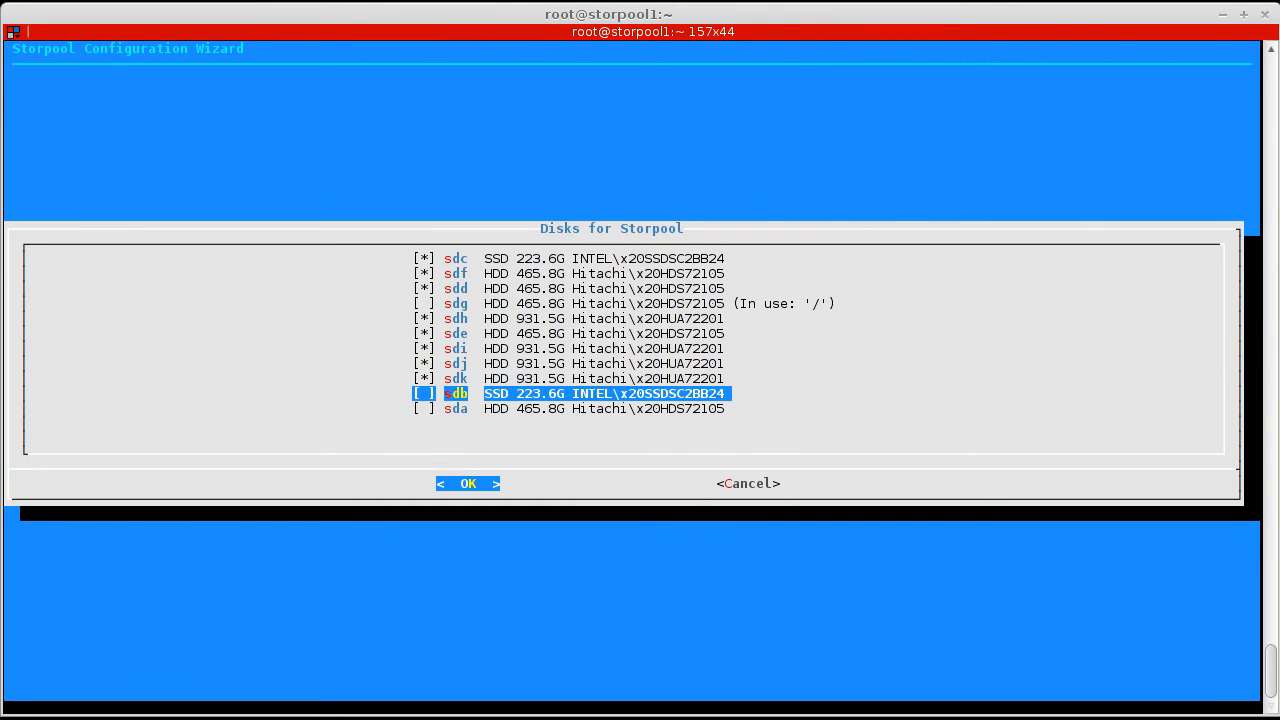
{"action": "left_click", "coordinate": [467, 483]}
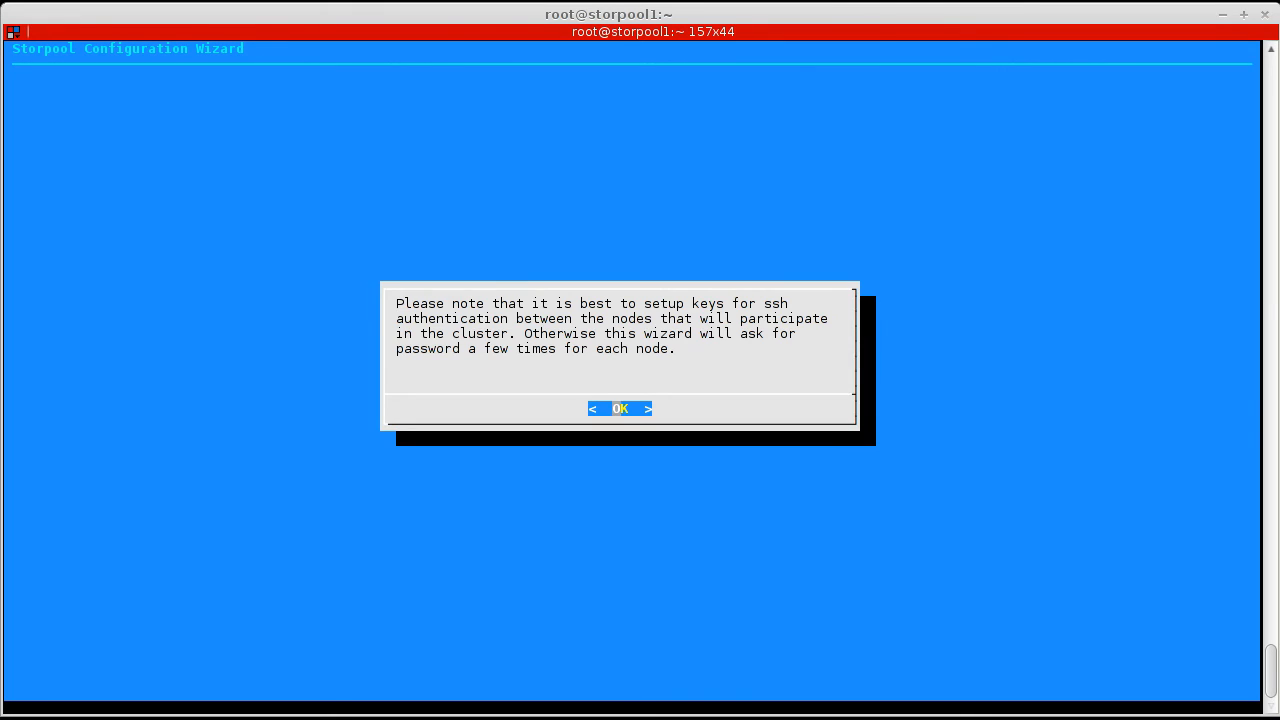
{"action": "left_click", "coordinate": [619, 408]}
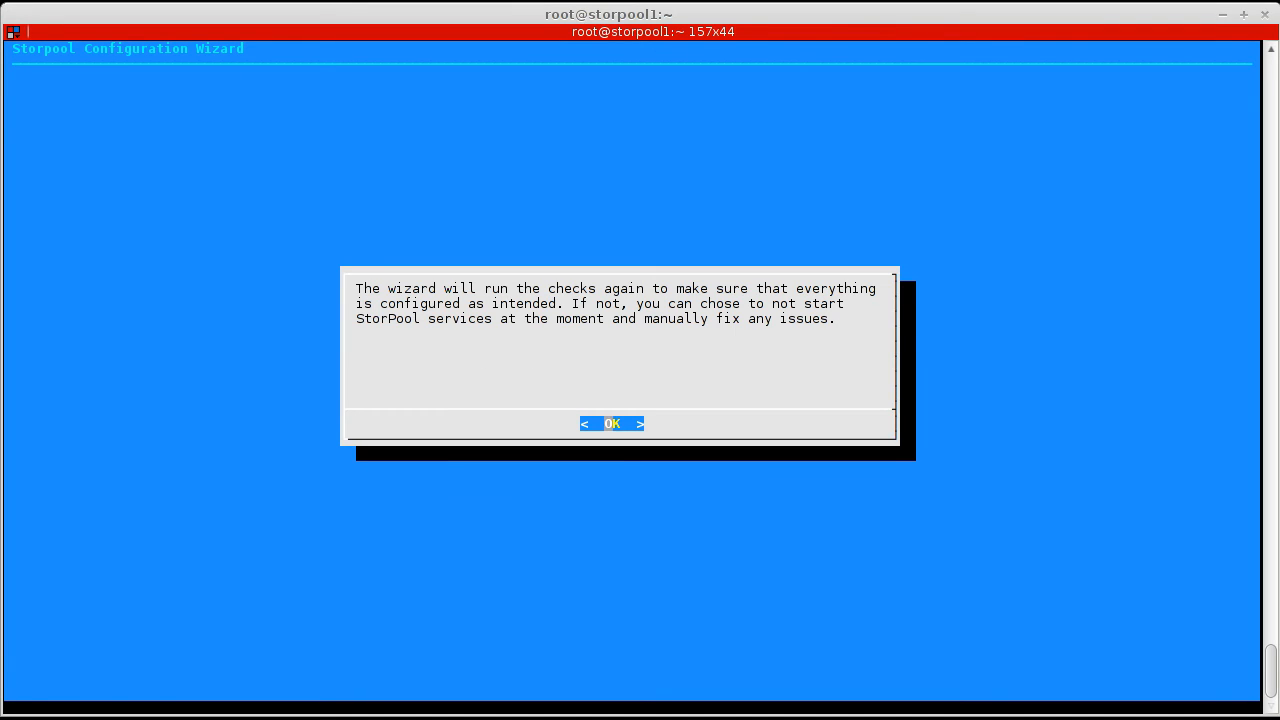
Run the final check, dismiss the completion message, and query 'storpool service' from the shell.
{"action": "left_click", "coordinate": [611, 423]}
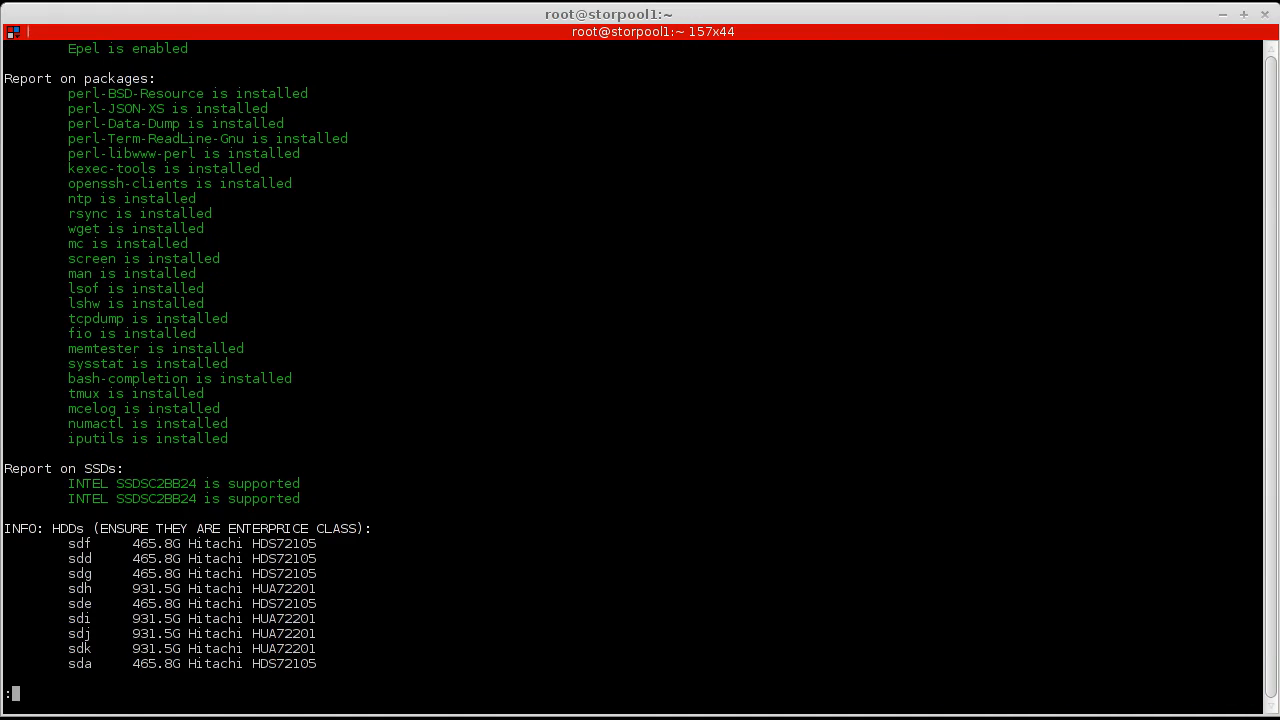
{"action": "scroll", "scroll_direction": "down", "scroll_amount": 3}
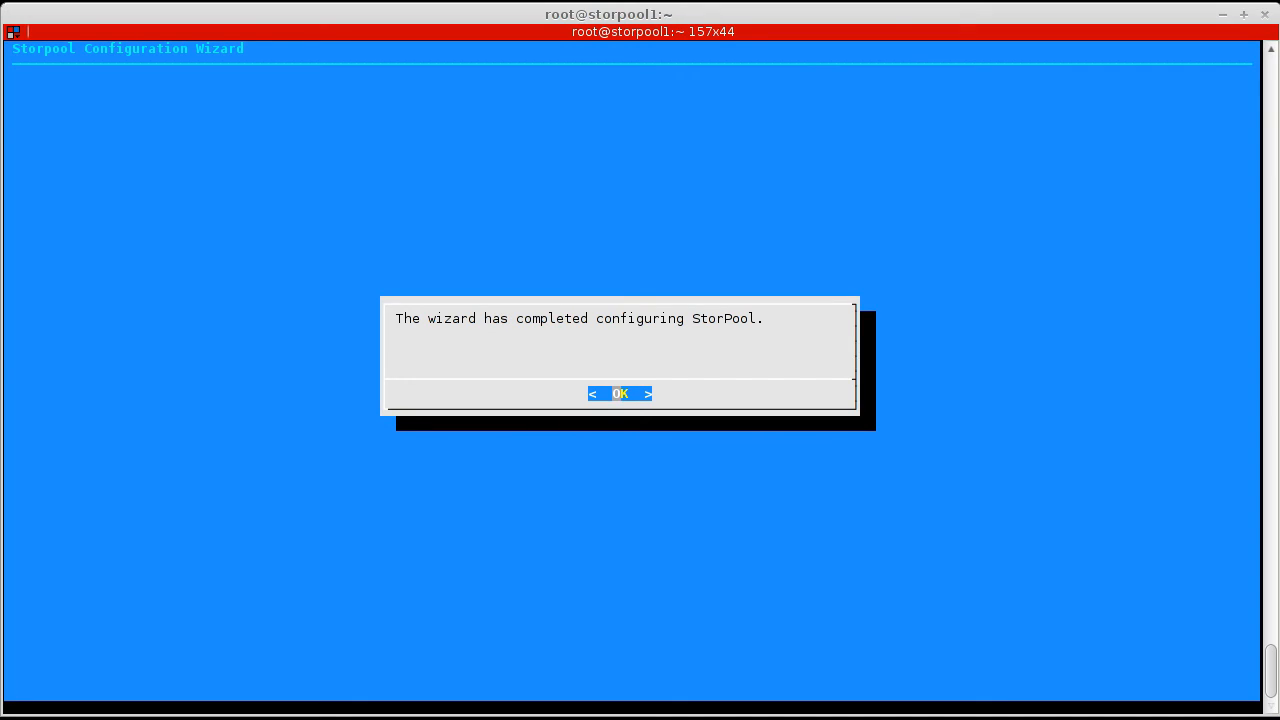
{"action": "left_click", "coordinate": [620, 393]}
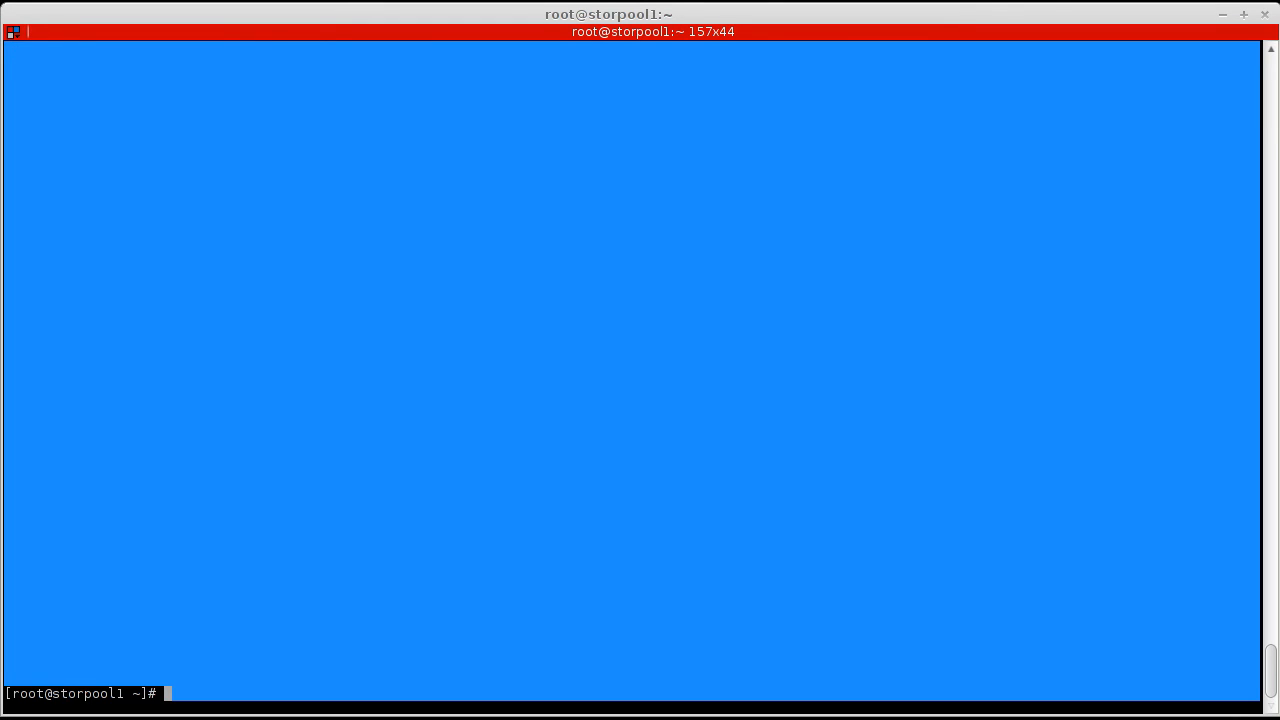
{"action": "type", "text": "storpool service li"}
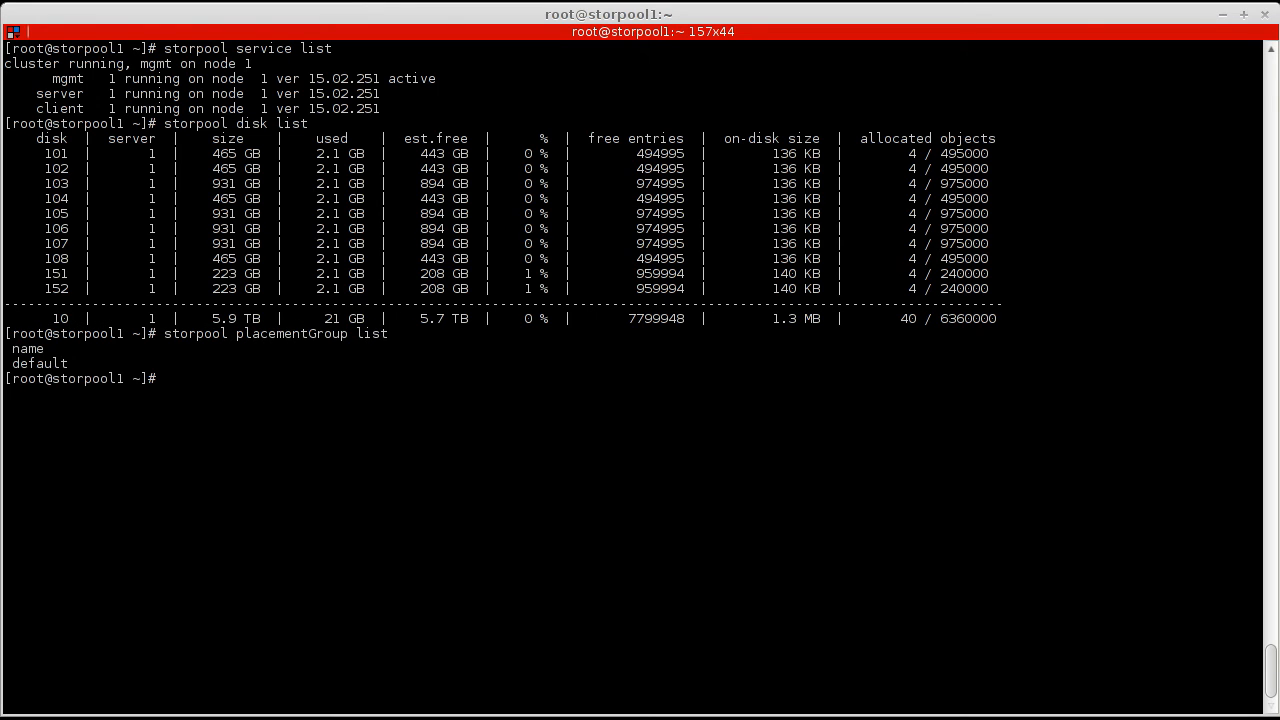
Add disks 101–108, 151 and 152 to the default placement group and list it to verify.
{"action": "type", "text": "storpool placementGroup"}
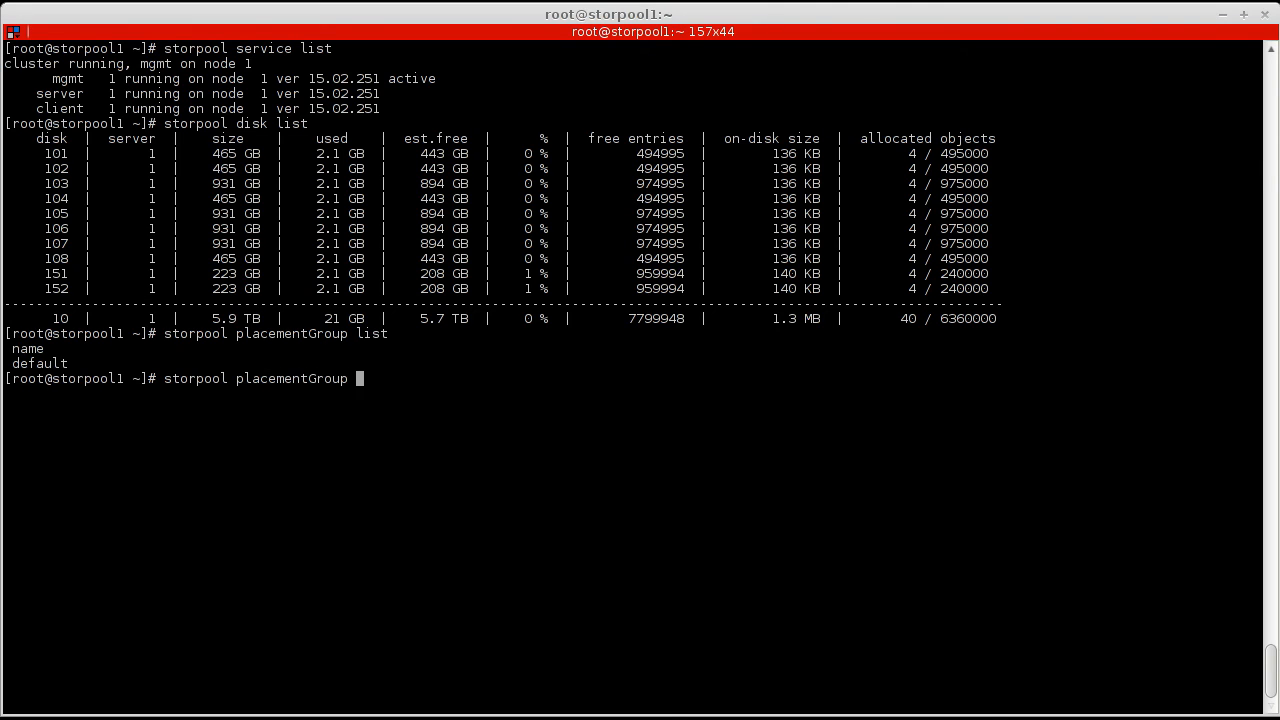
{"action": "key", "text": "Return"}
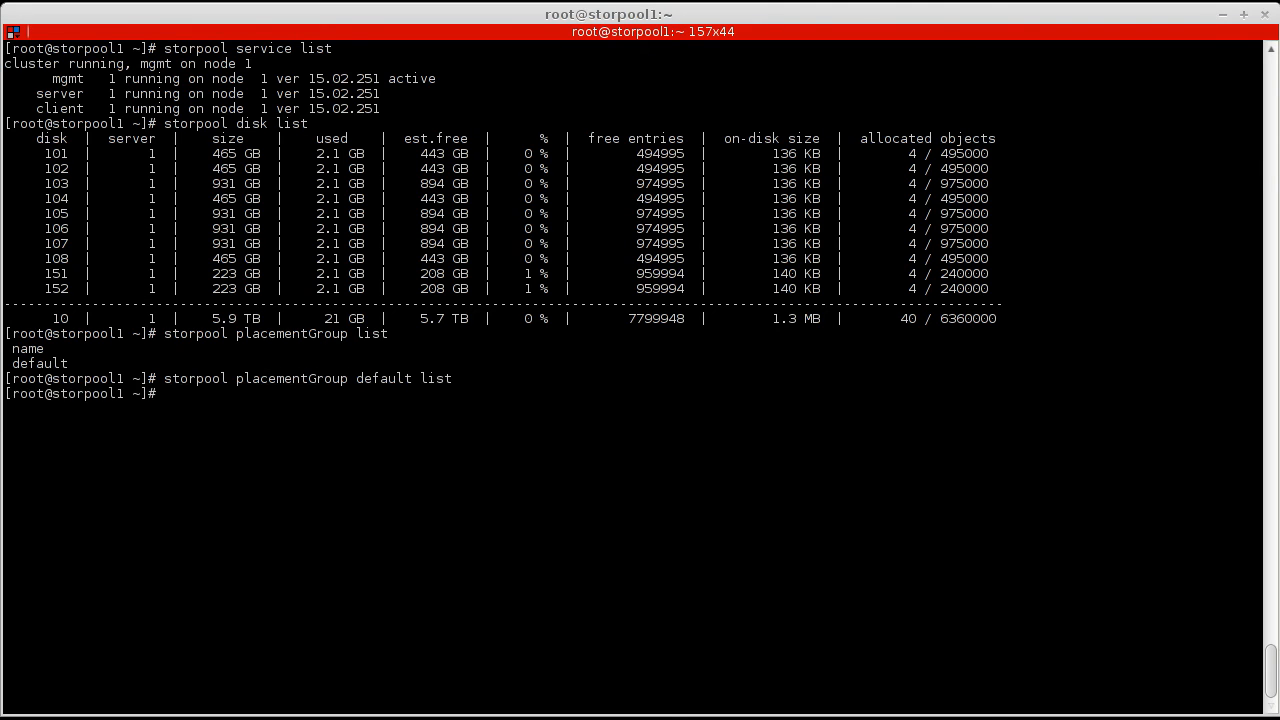
{"action": "type", "text": "storpool placementGroup default addD"}
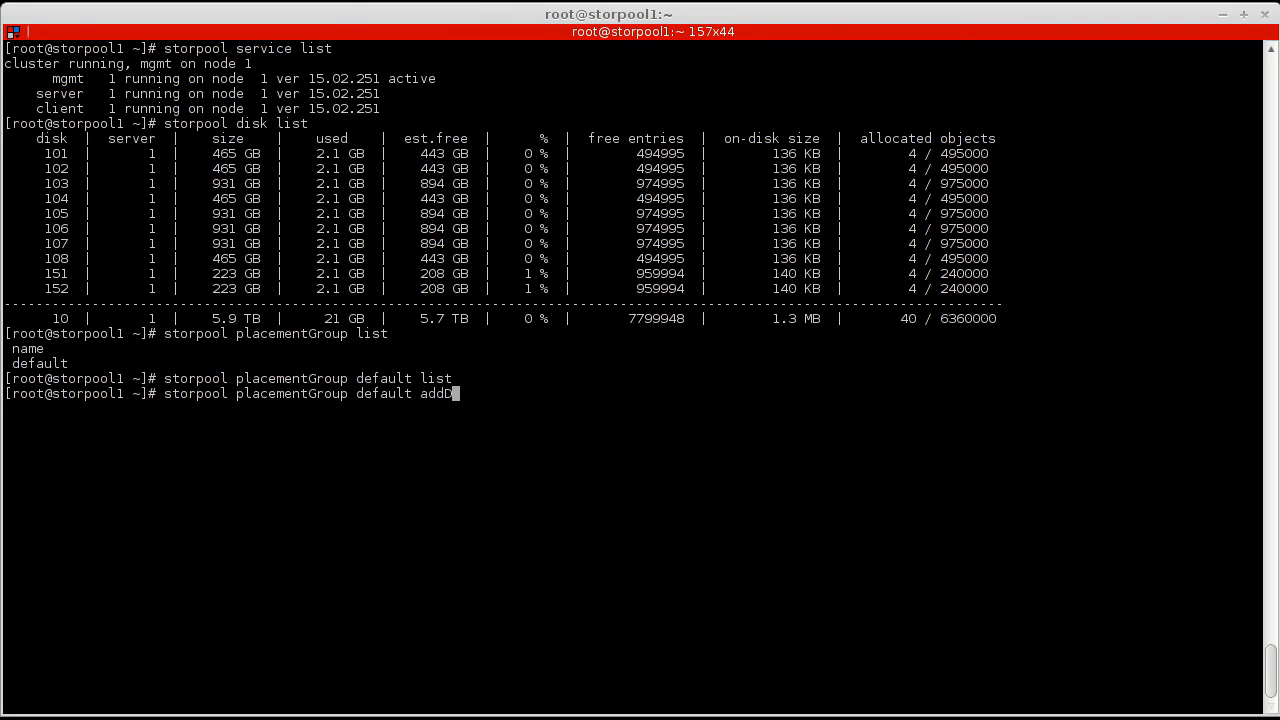
{"action": "type", "text": "isk 101"}
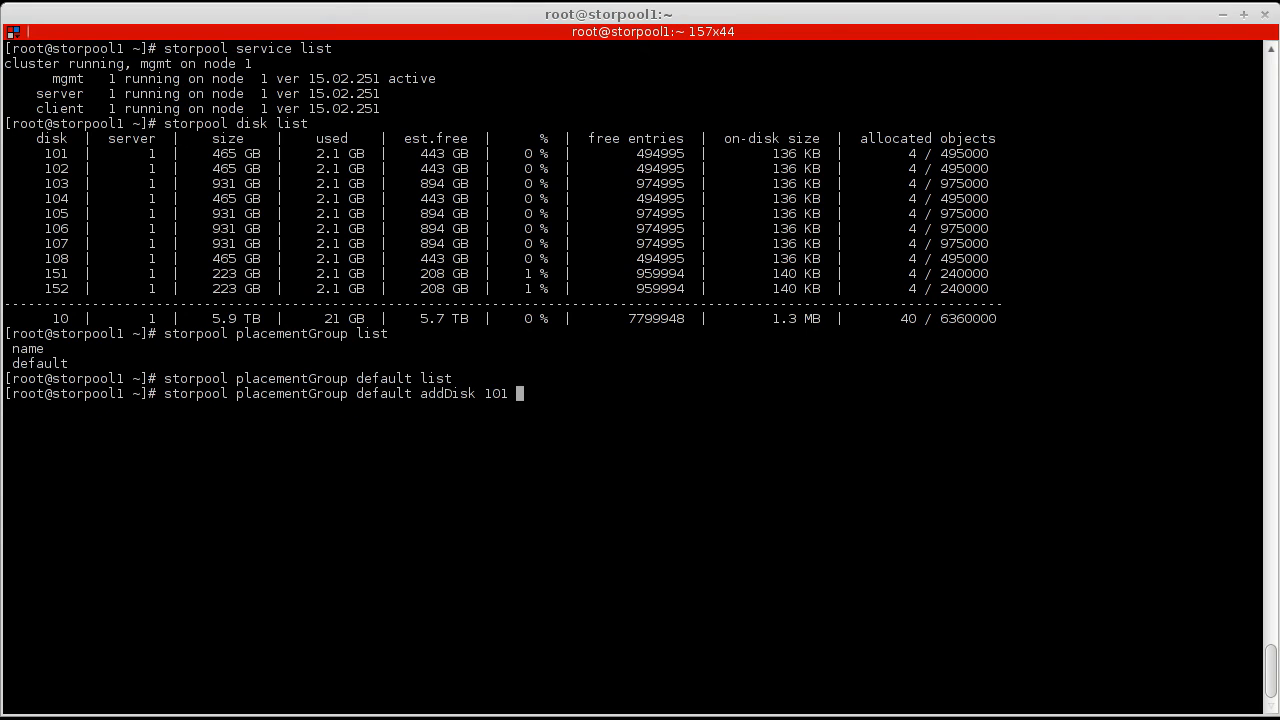
{"action": "type", "text": "addDisk 102 addDisk 103 addDisk 104 addDisk 105 addDisk 106 addDisk 107 addDisk 108 addDisk 151 addDisk 152"}
{"action": "type", "text": "storpool placementGroup default li"}
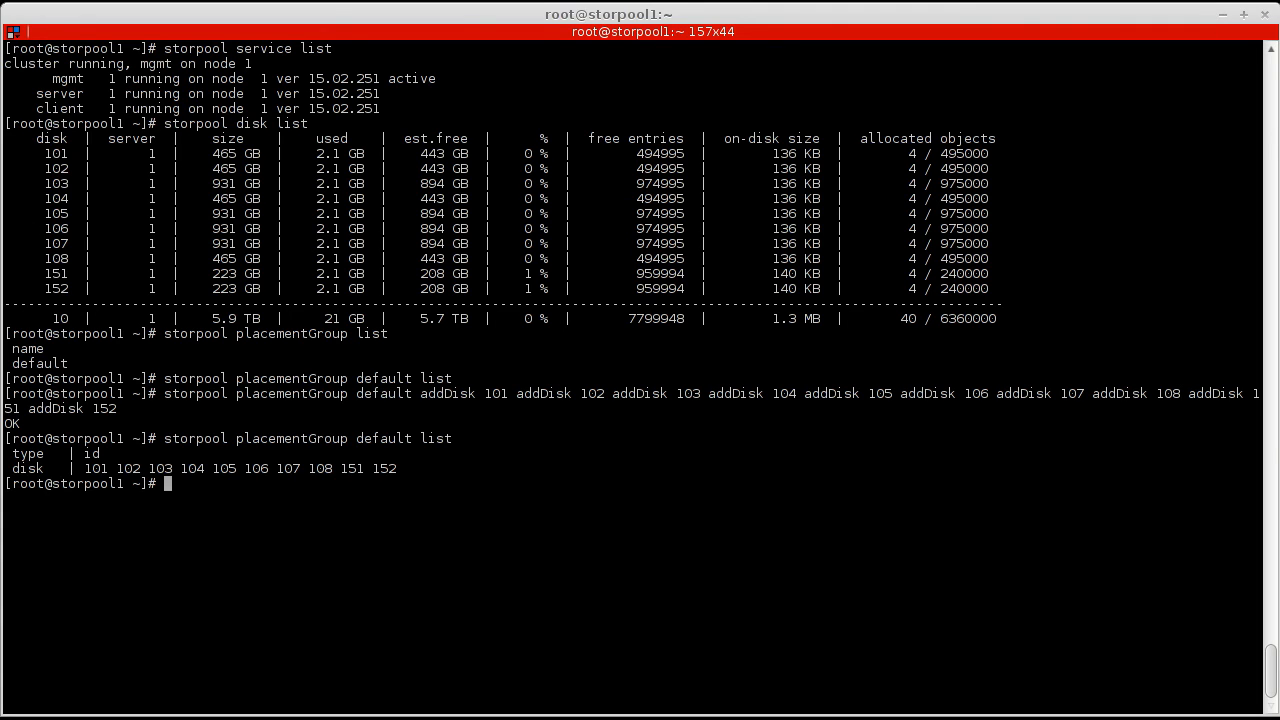
{"action": "type", "text": "storpool"}
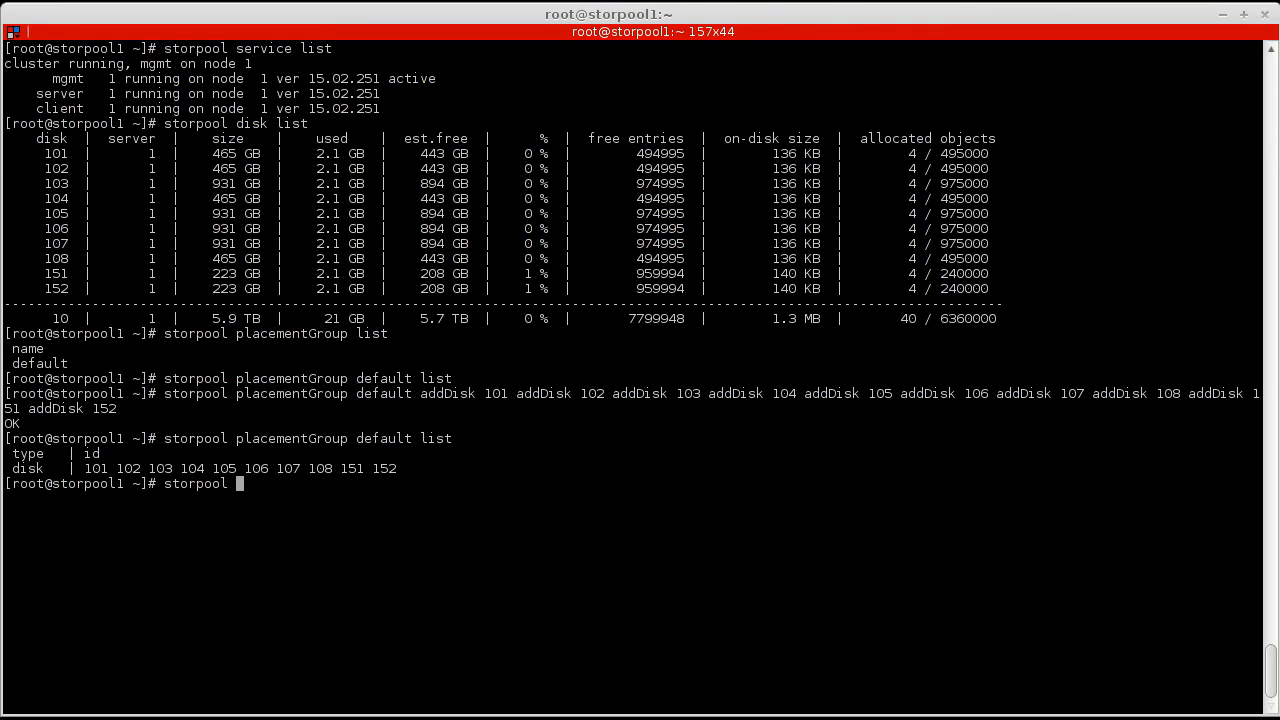
Create volume temp, size 2G, replication 1, placeAll default, and list volumes.
{"action": "type", "text": "volume tem"}
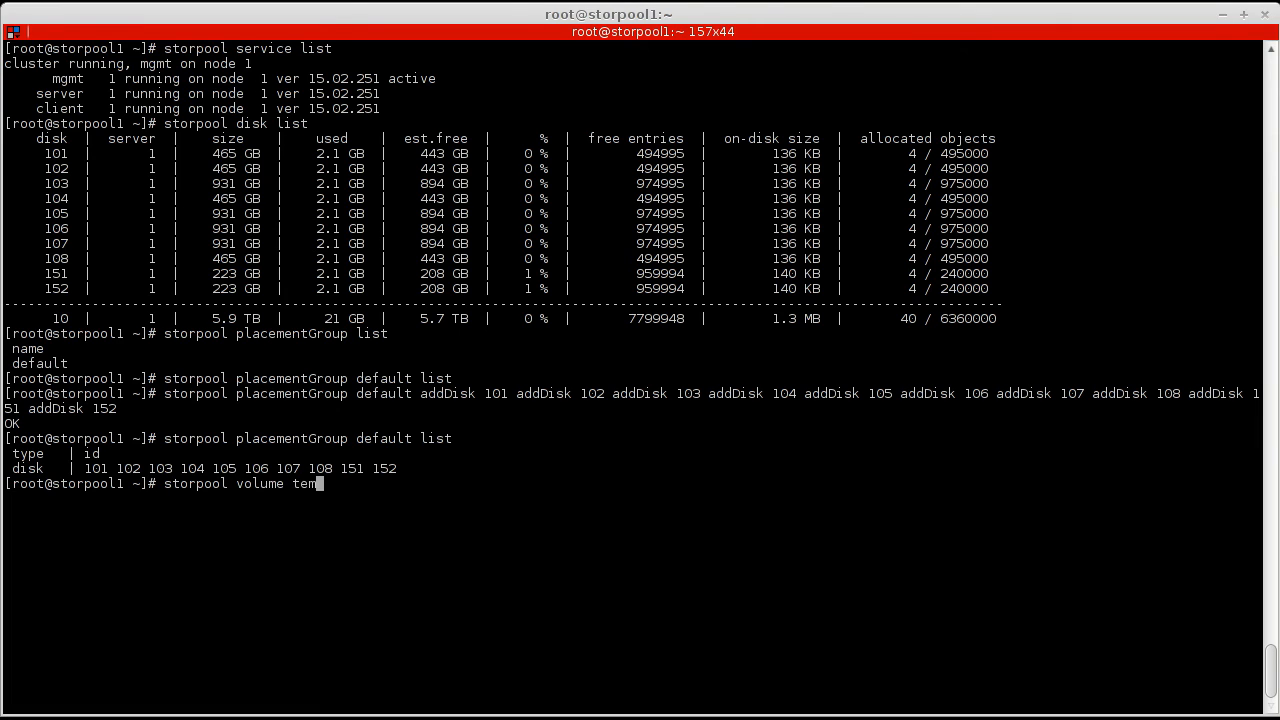
{"action": "type", "text": "size 2"}
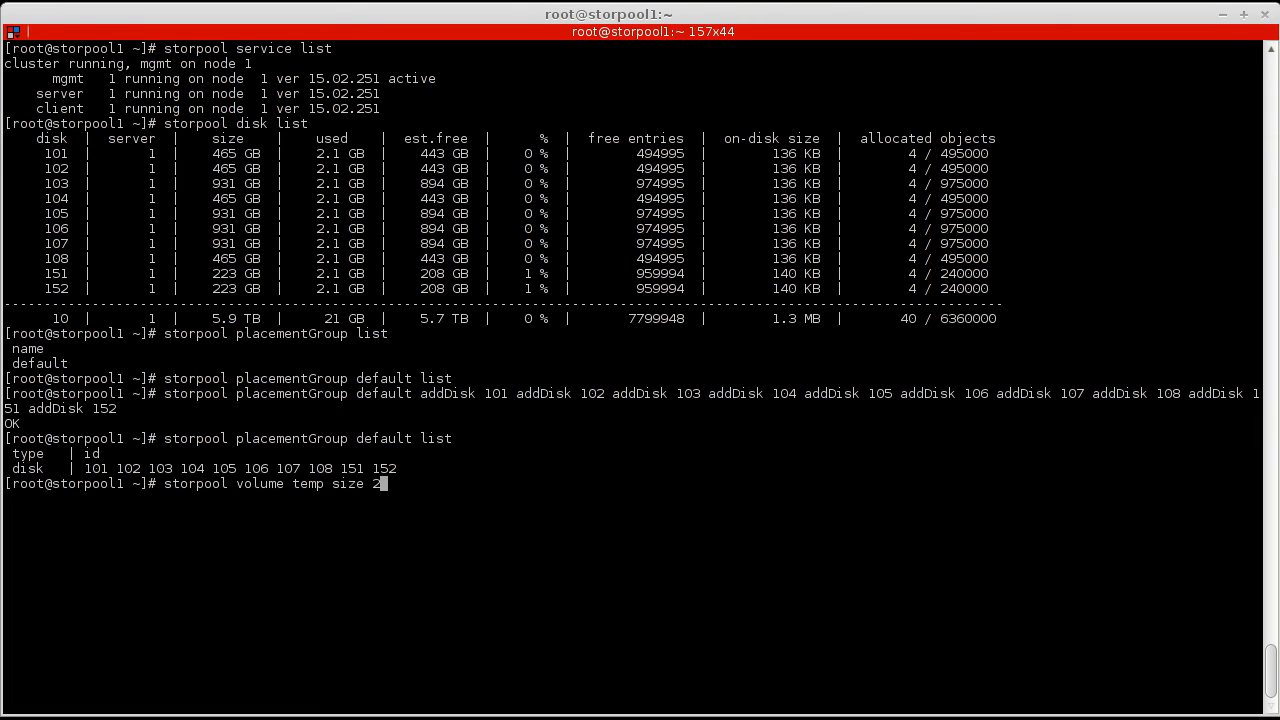
{"action": "type", "text": "G replication"}
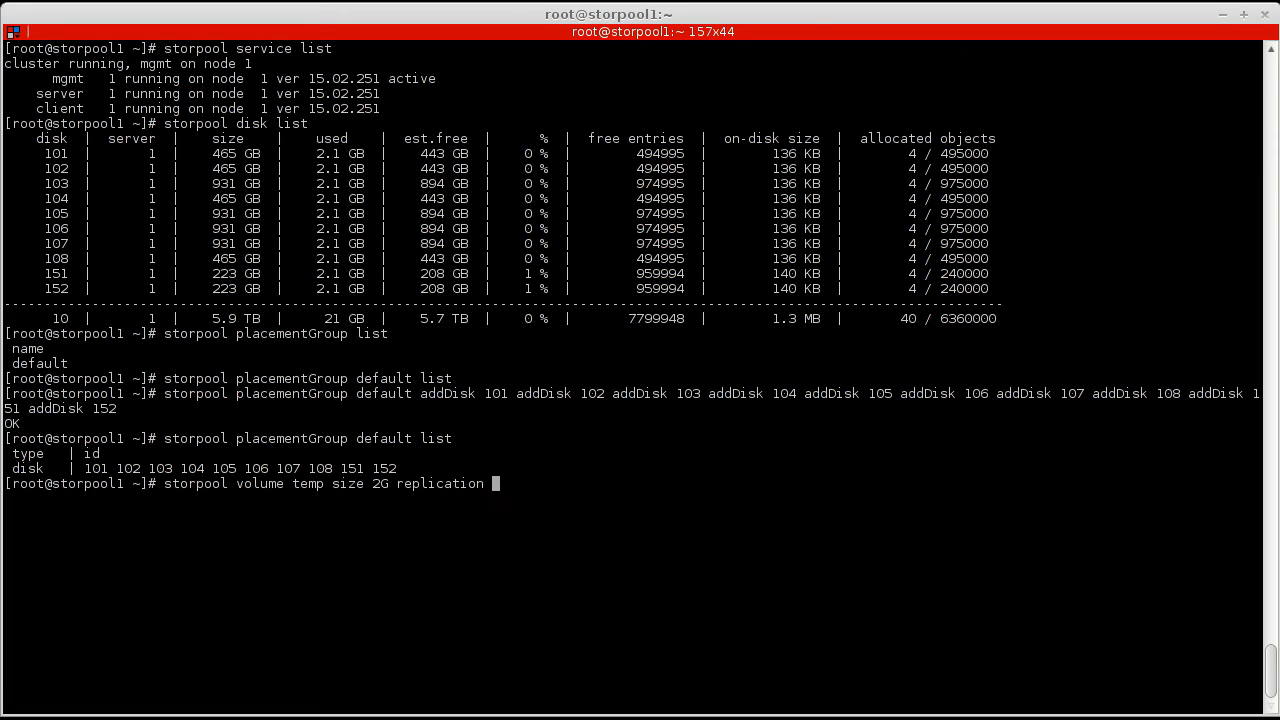
{"action": "type", "text": "1"}
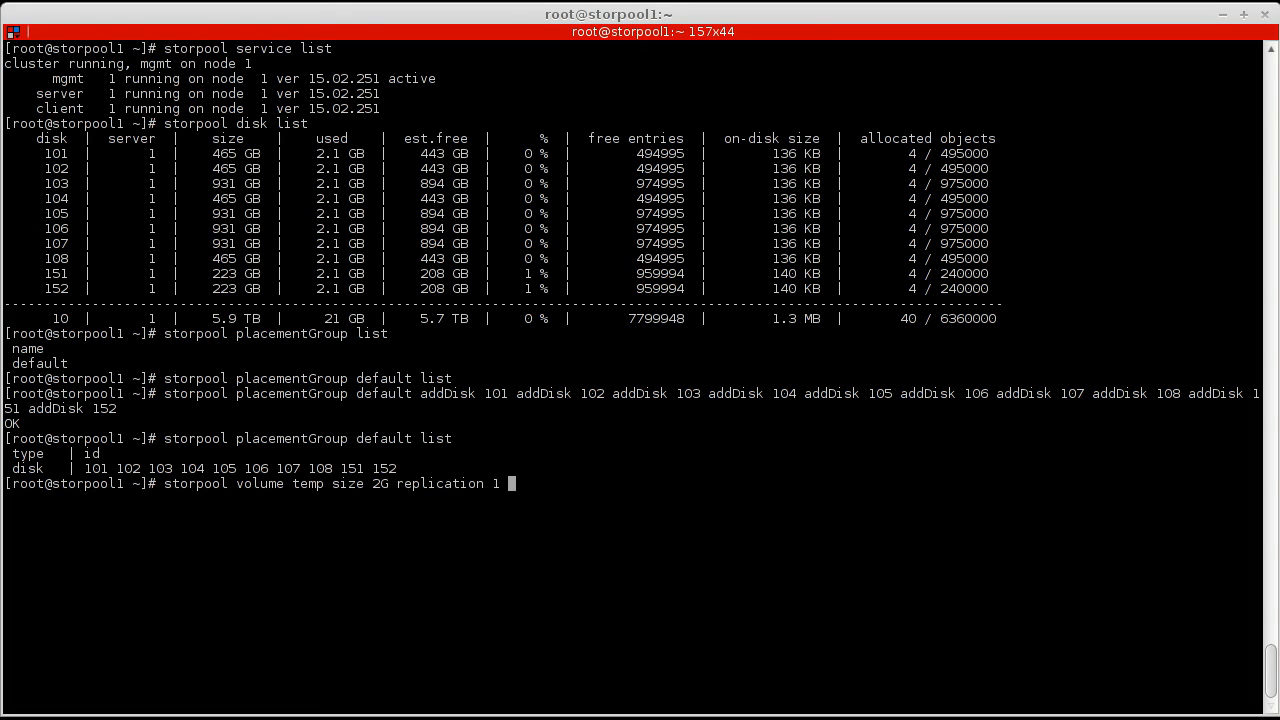
{"action": "type", "text": "placeAll default"}
{"action": "type", "text": "storpool volume li"}
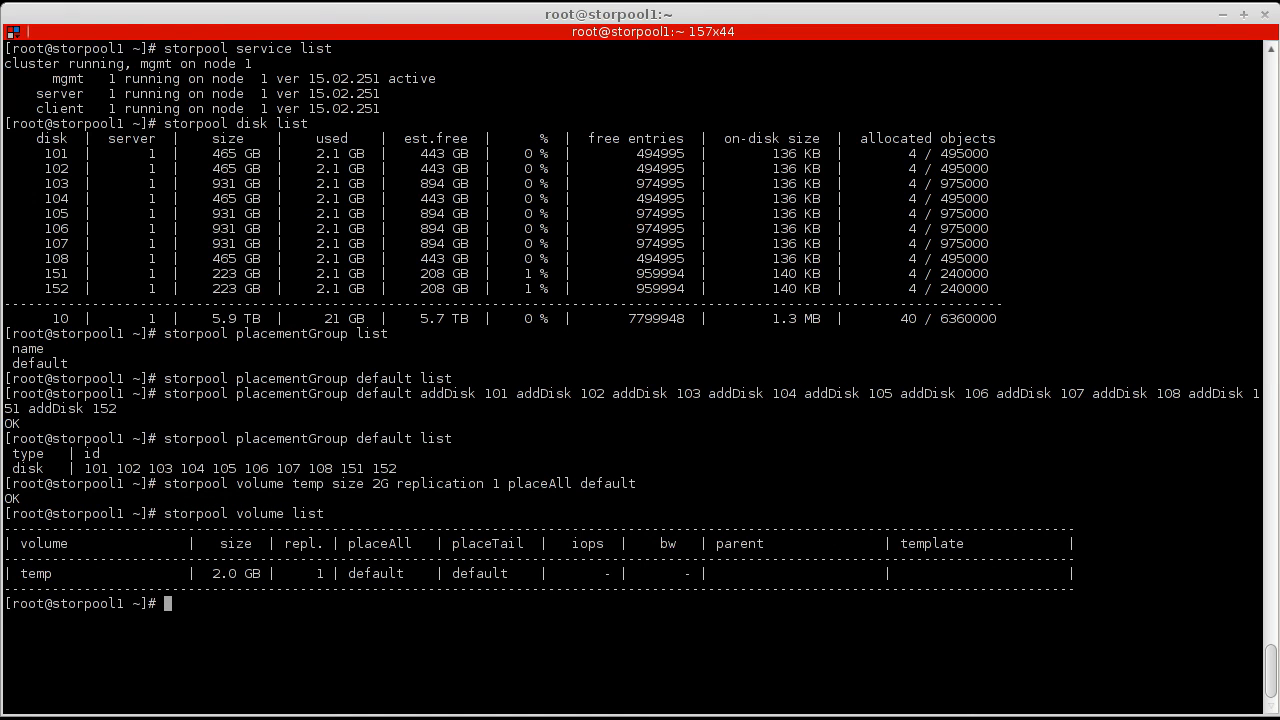
{"action": "type", "text": "storpool attach v"}
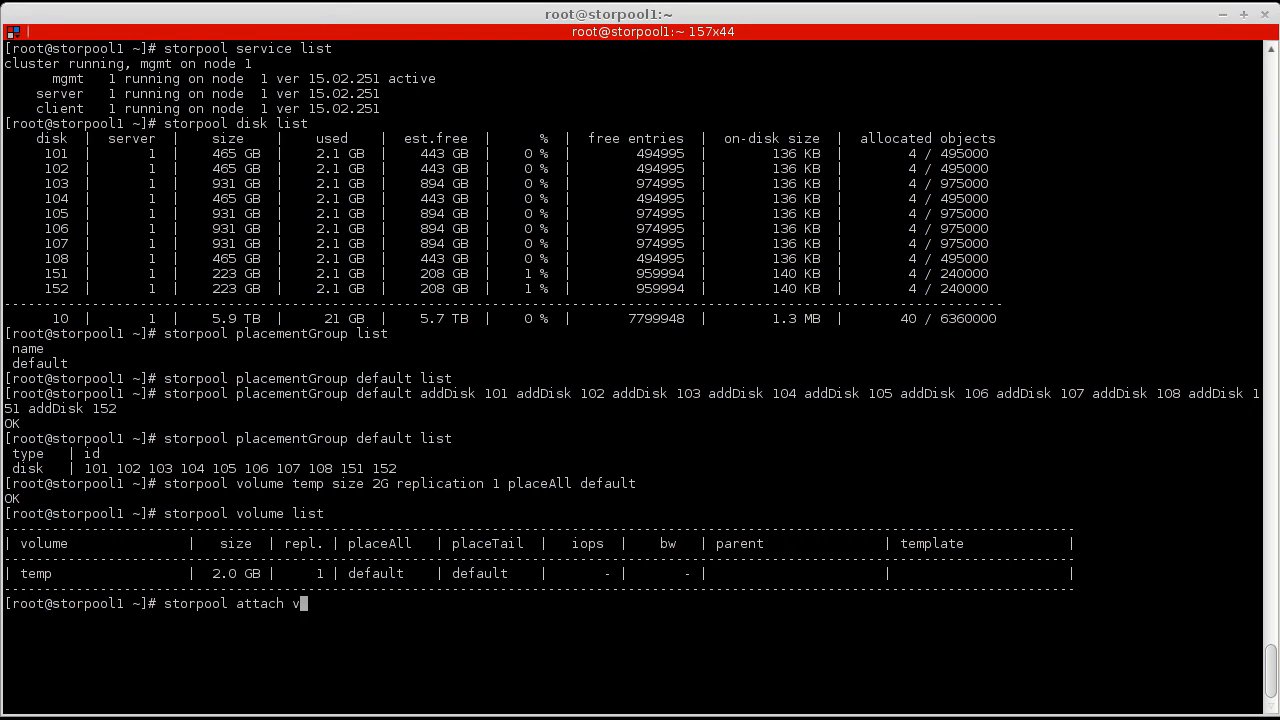
Attach volume temp to client 1 and start fdisk -l on /dev/storpool.
{"action": "type", "text": "olume temp client 1"}
{"action": "type", "text": "ls /dev/storpool/"}
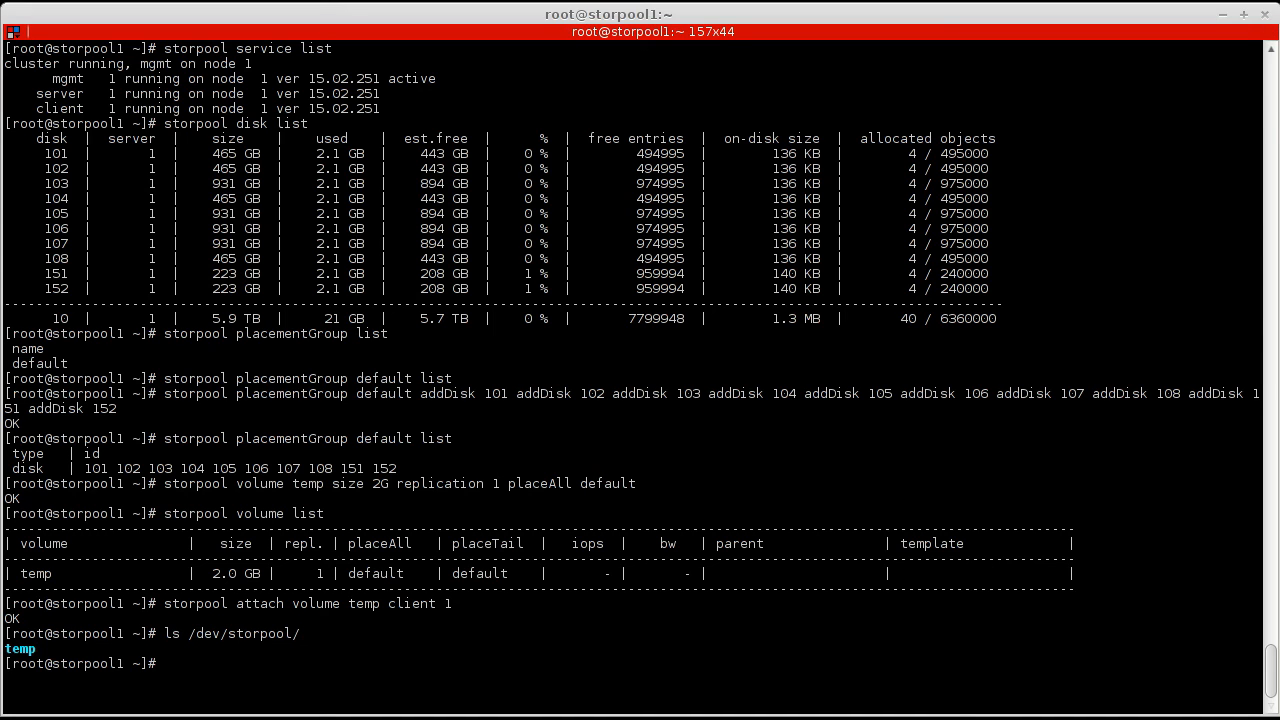
{"action": "type", "text": "fdisk"}
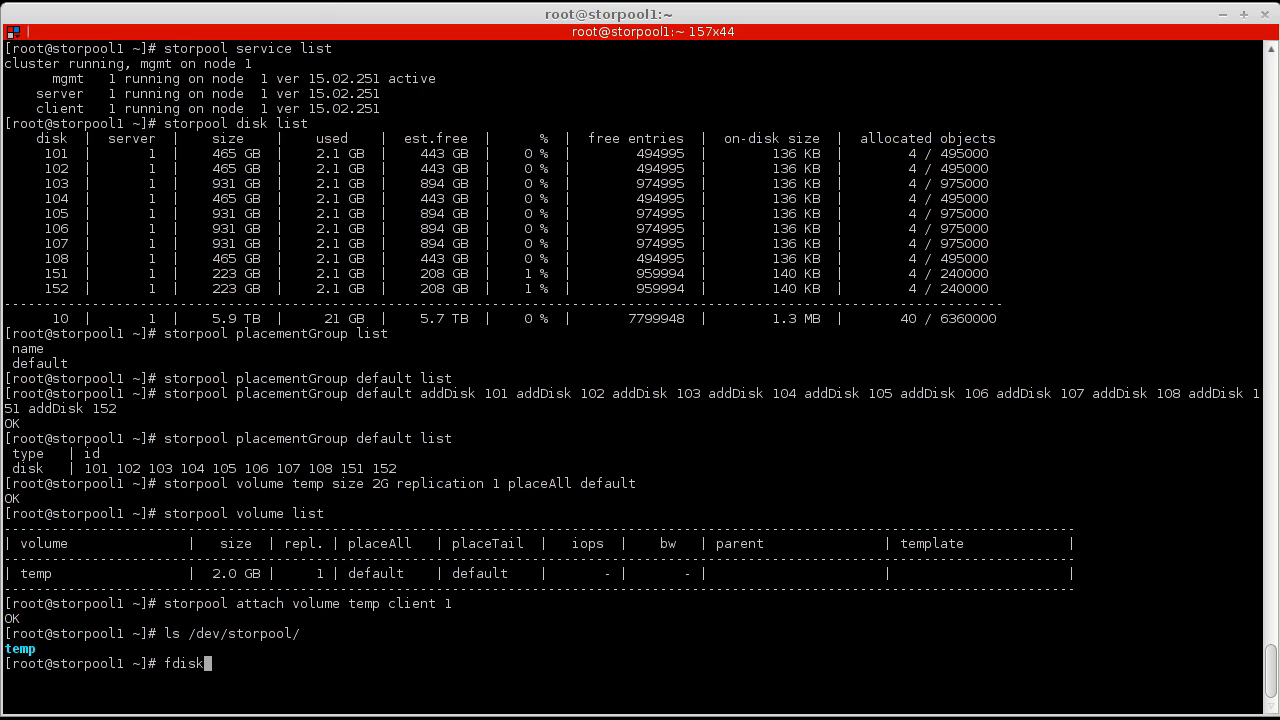
{"action": "type", "text": "-l /dev/st"}
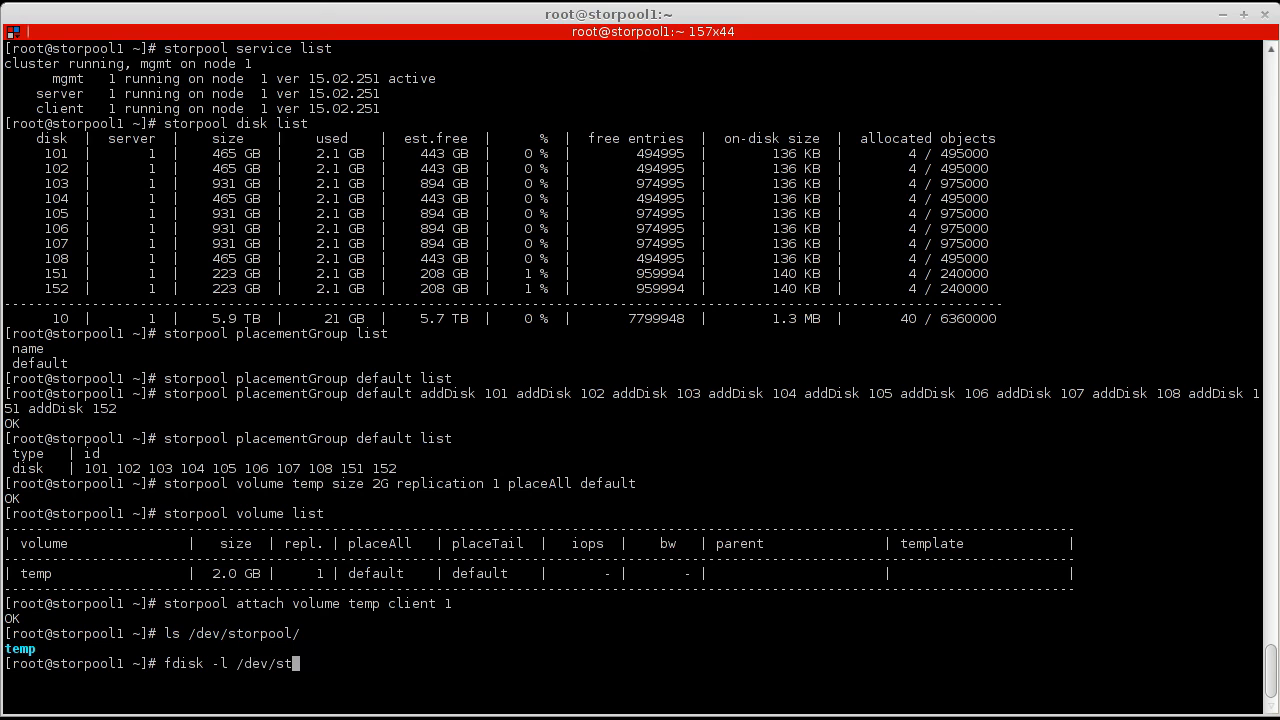